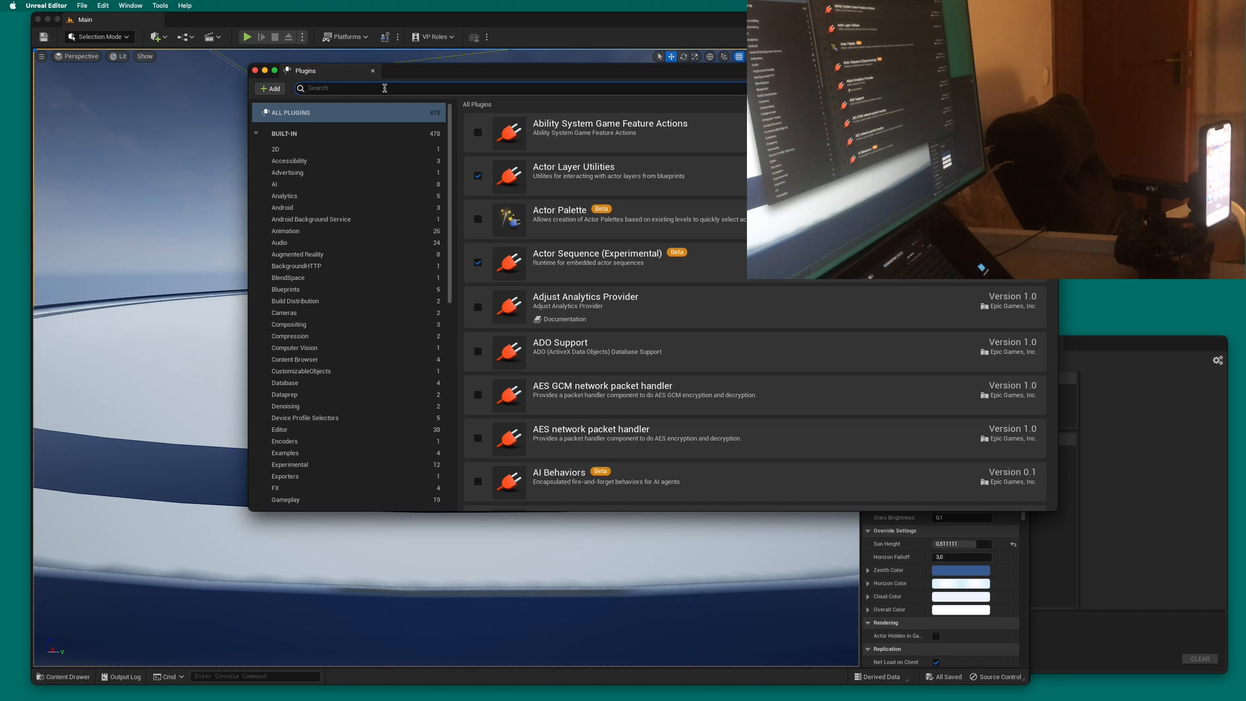
Confirm the Live Link and VirtualCamera plugins are enabled via the Plugins search
text(live li)
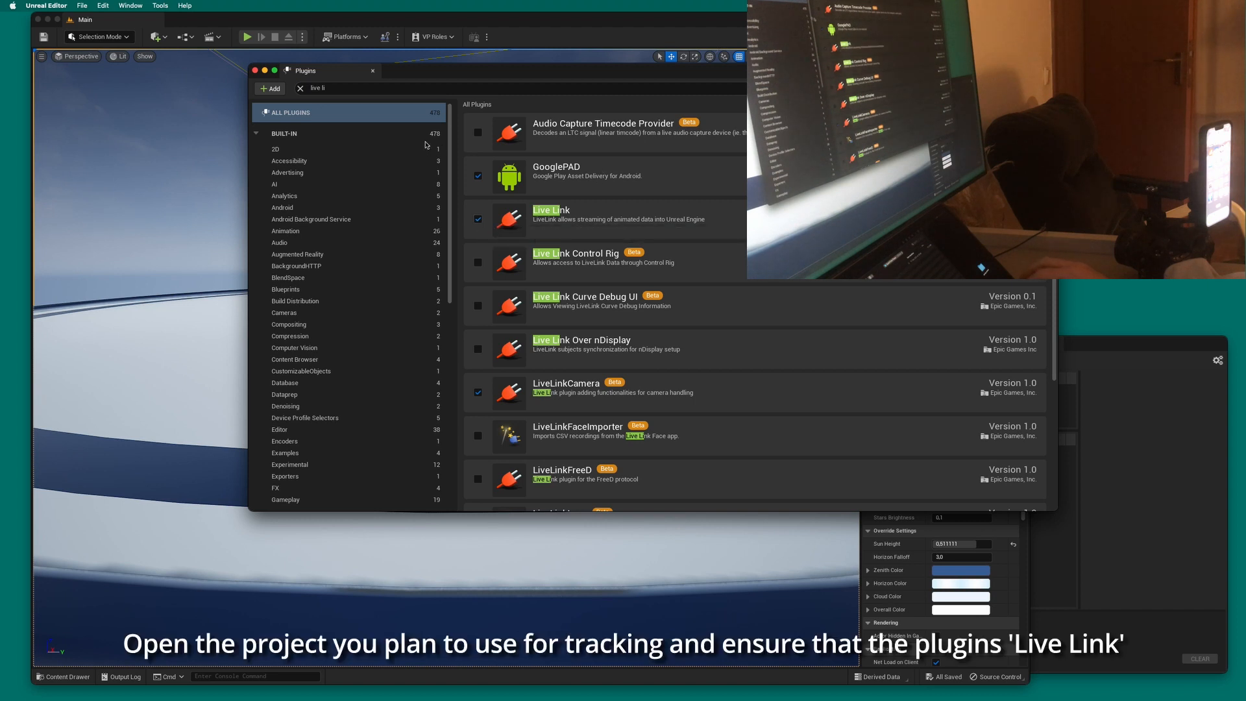
click(359, 88)
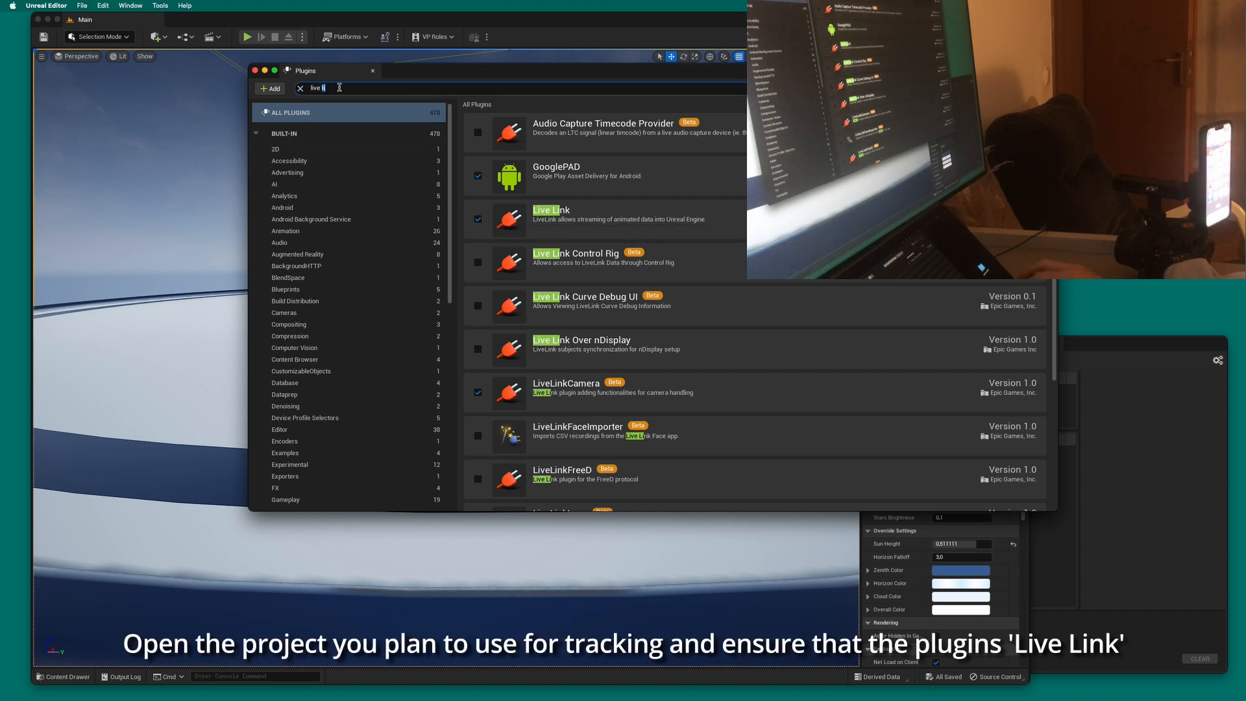
text(virtual)
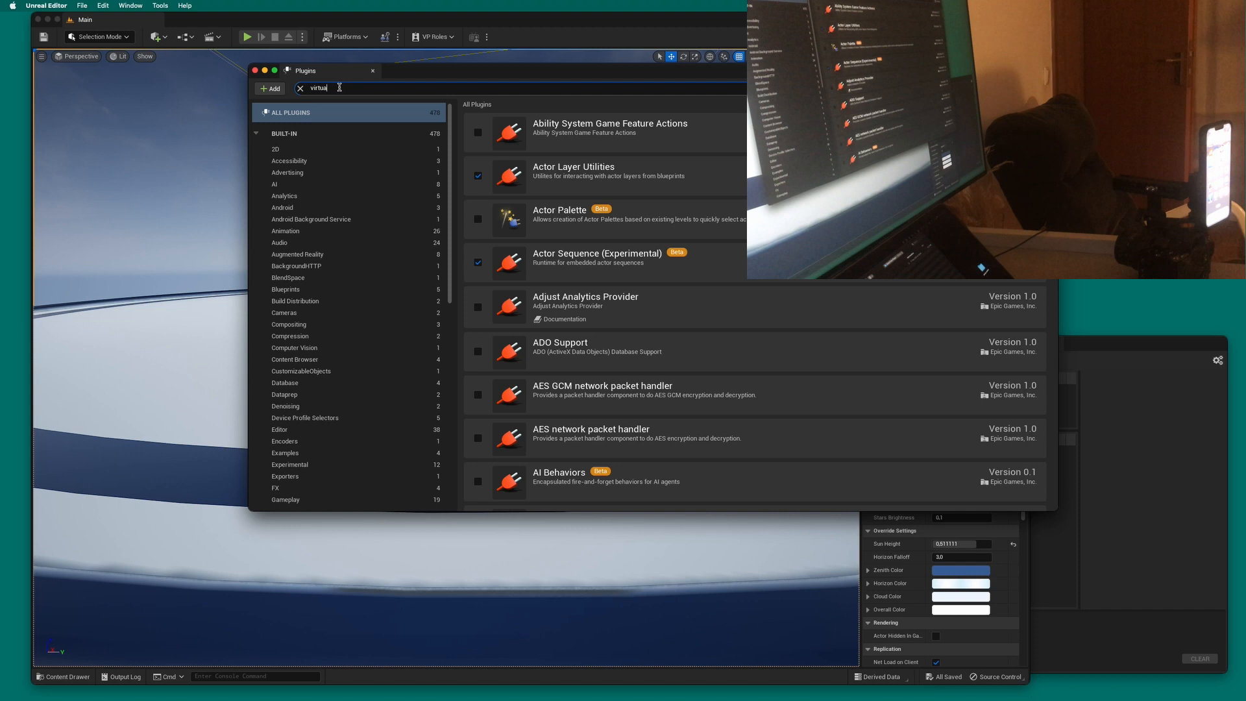
text(virtual cam)
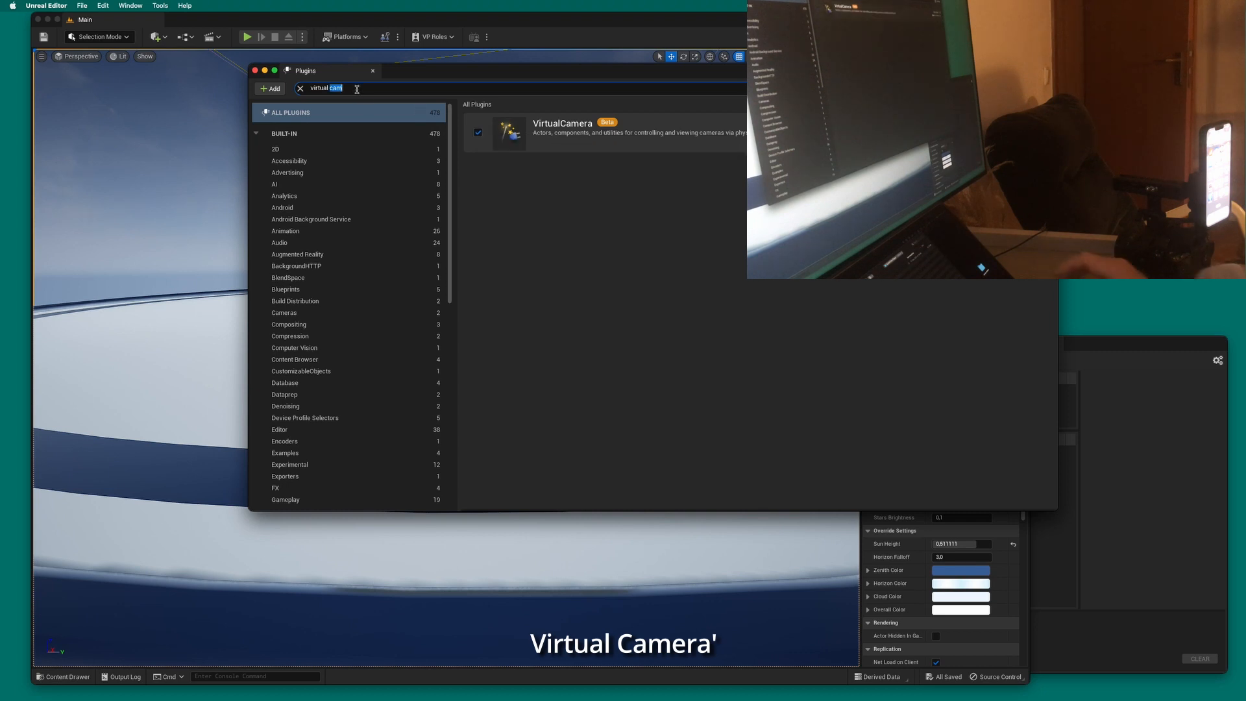
Check the Remote Control plugin and enable Apple ARKit Face Support
click(299, 89)
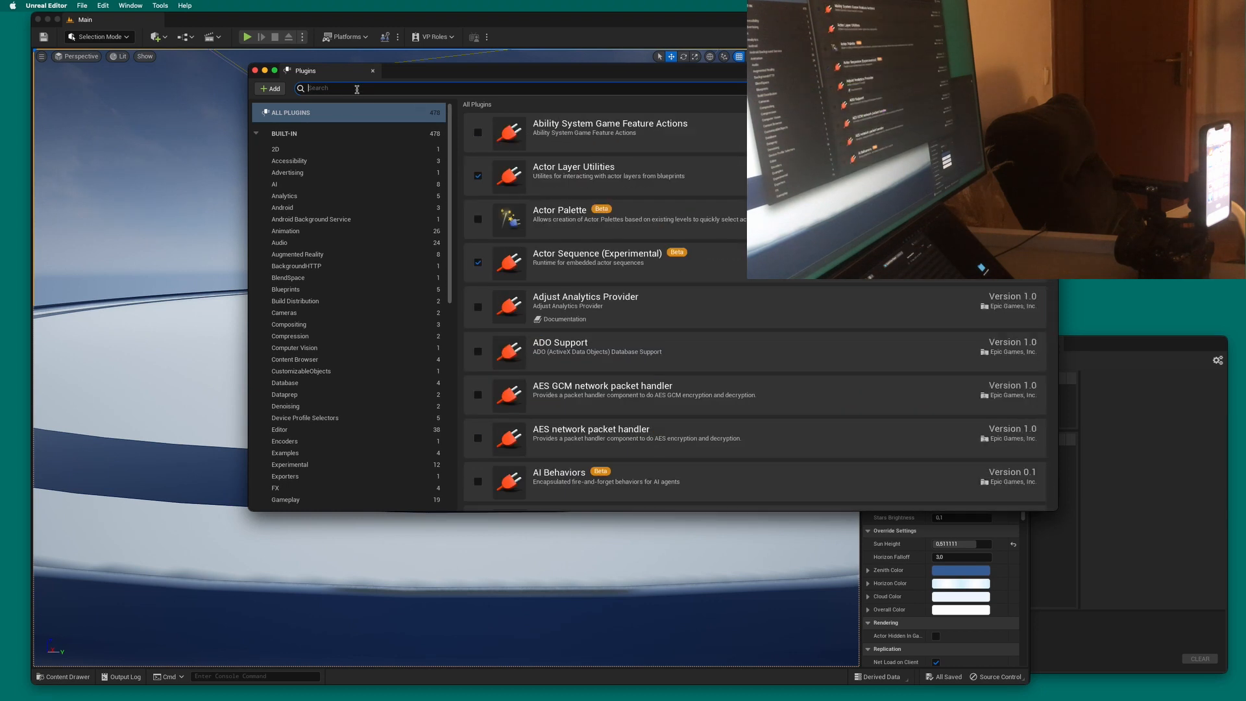
text(remote se)
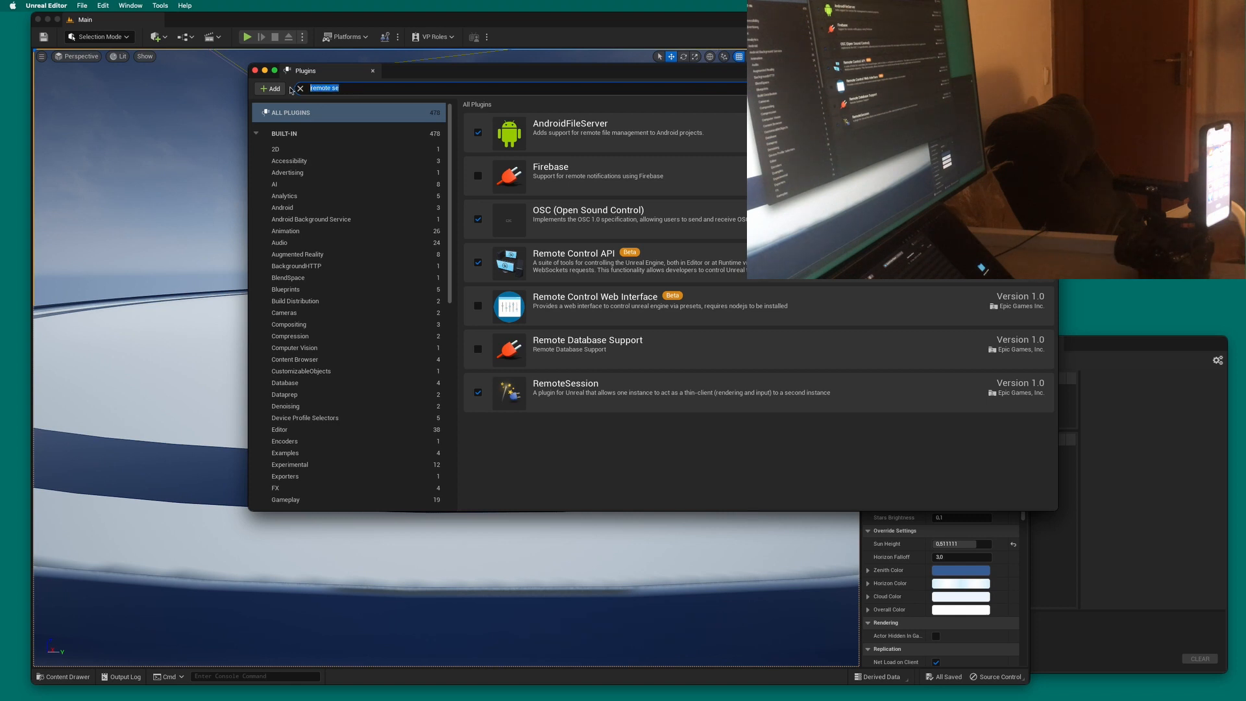
text(arkit)
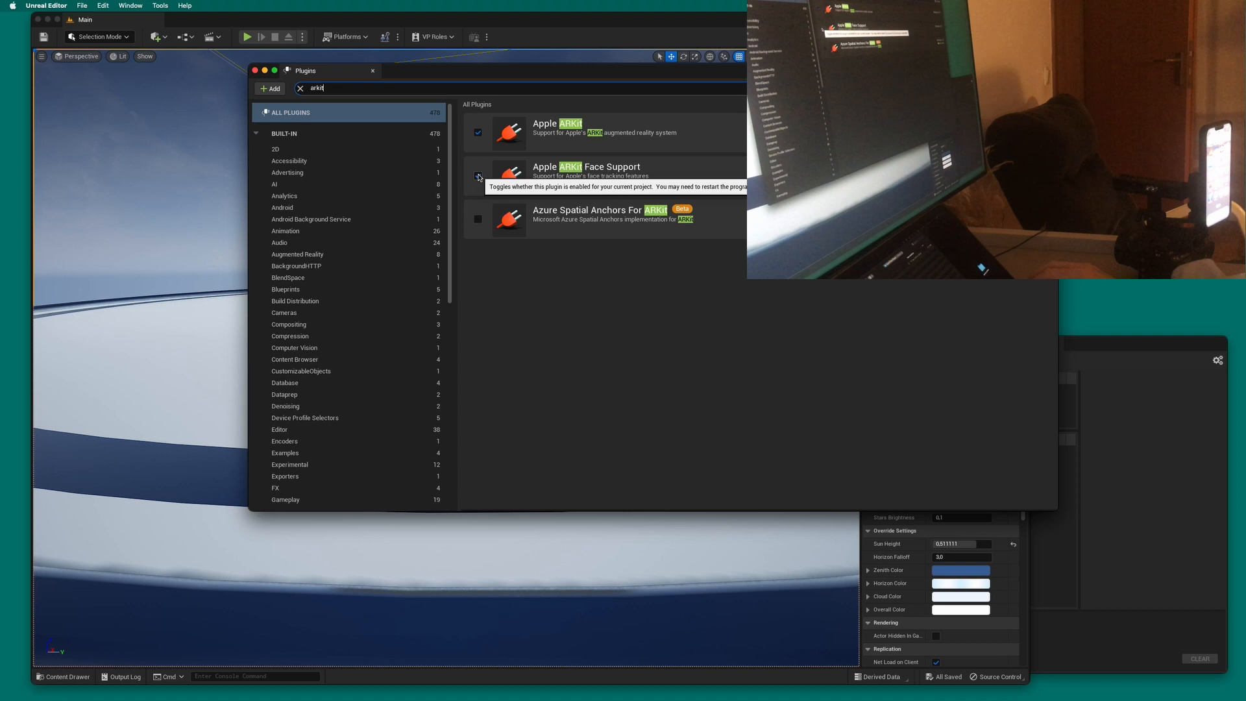
click(478, 175)
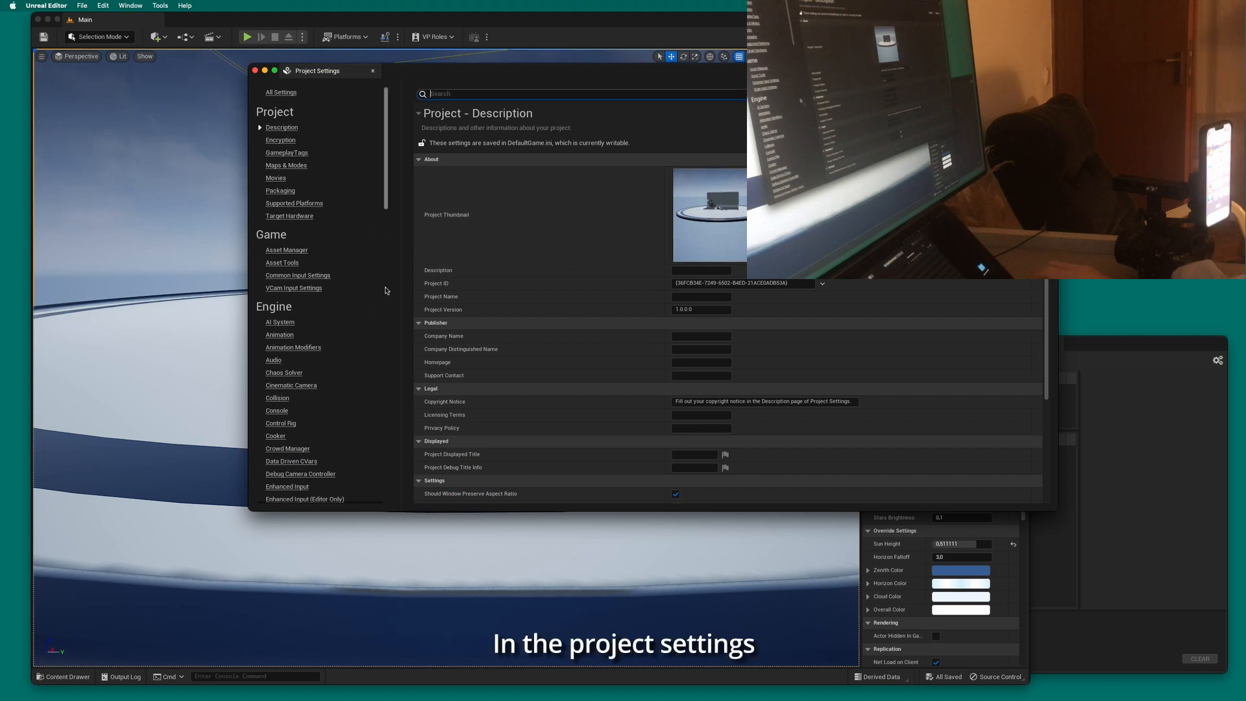
Select this computer's IP address as the UDP Messaging unicast endpoint, then search 'frame'
scroll(down, 3)
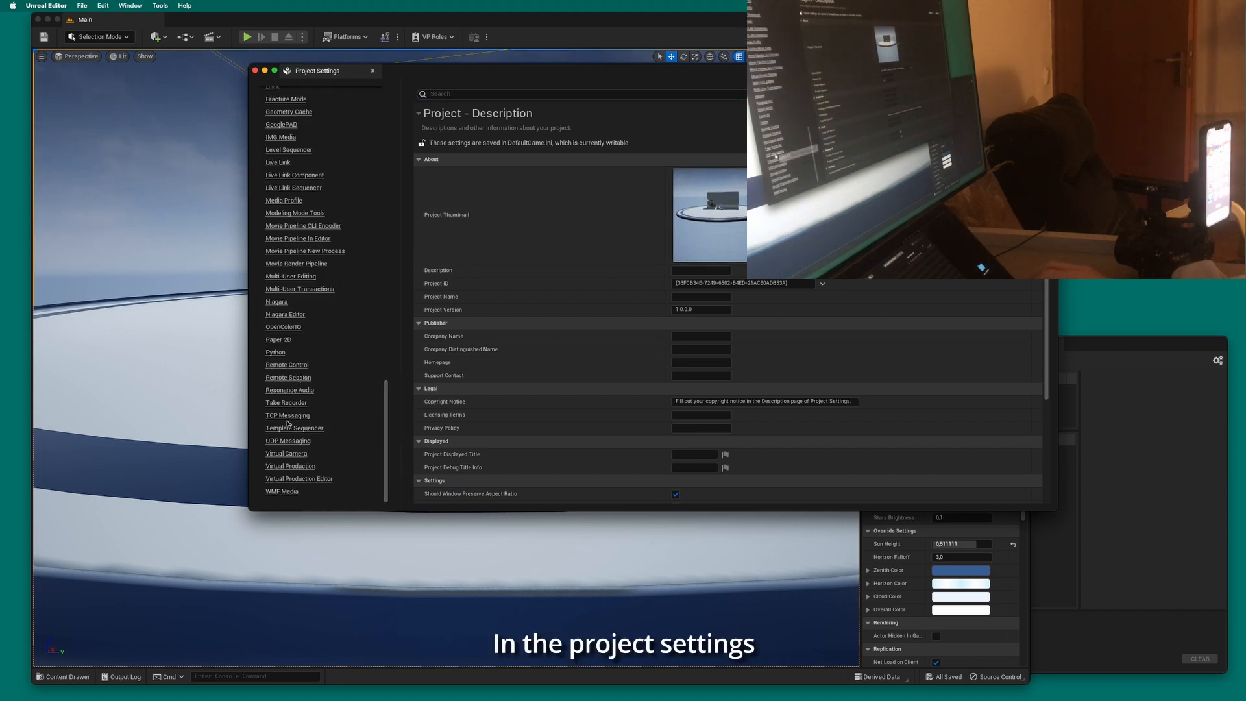
mouse_move(288, 442)
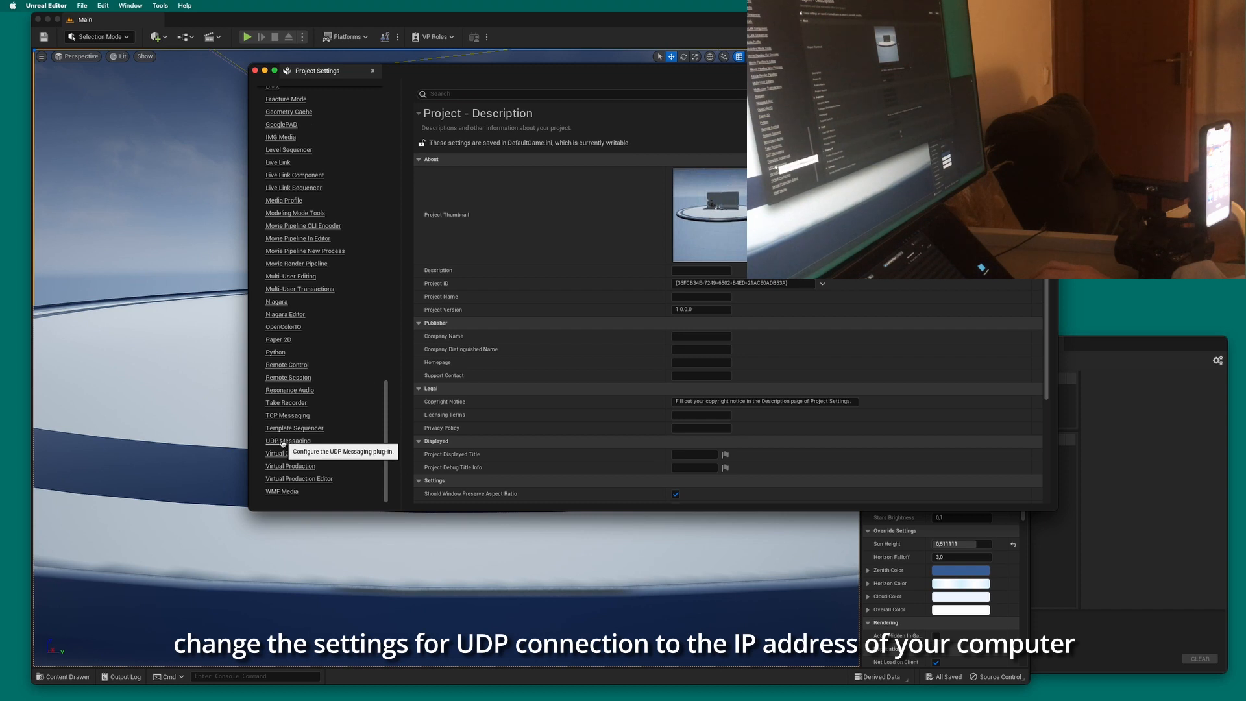
click(289, 440)
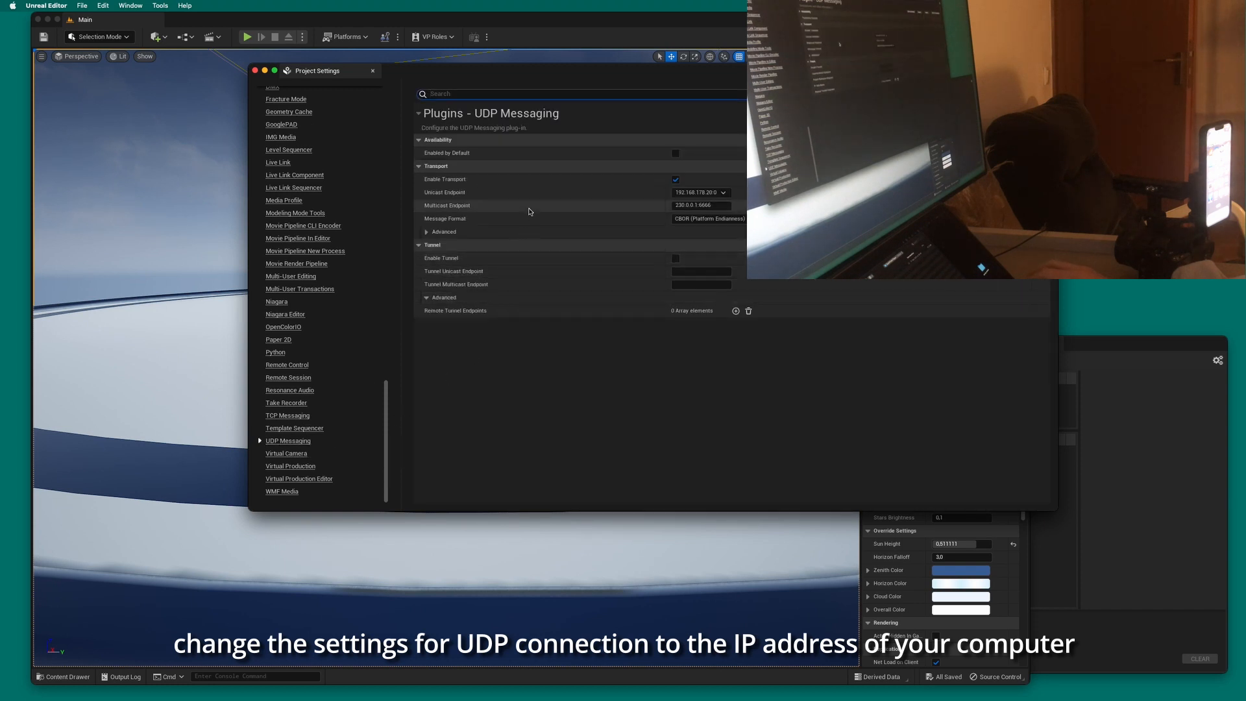
click(722, 192)
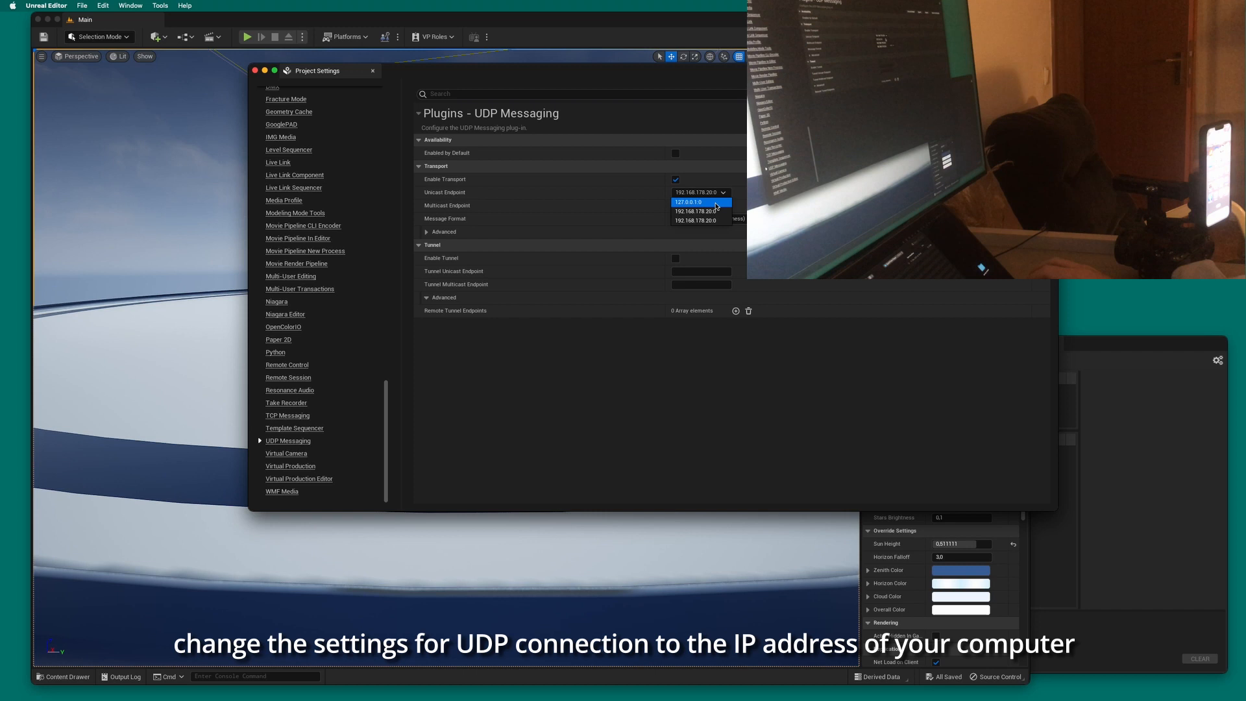
click(692, 205)
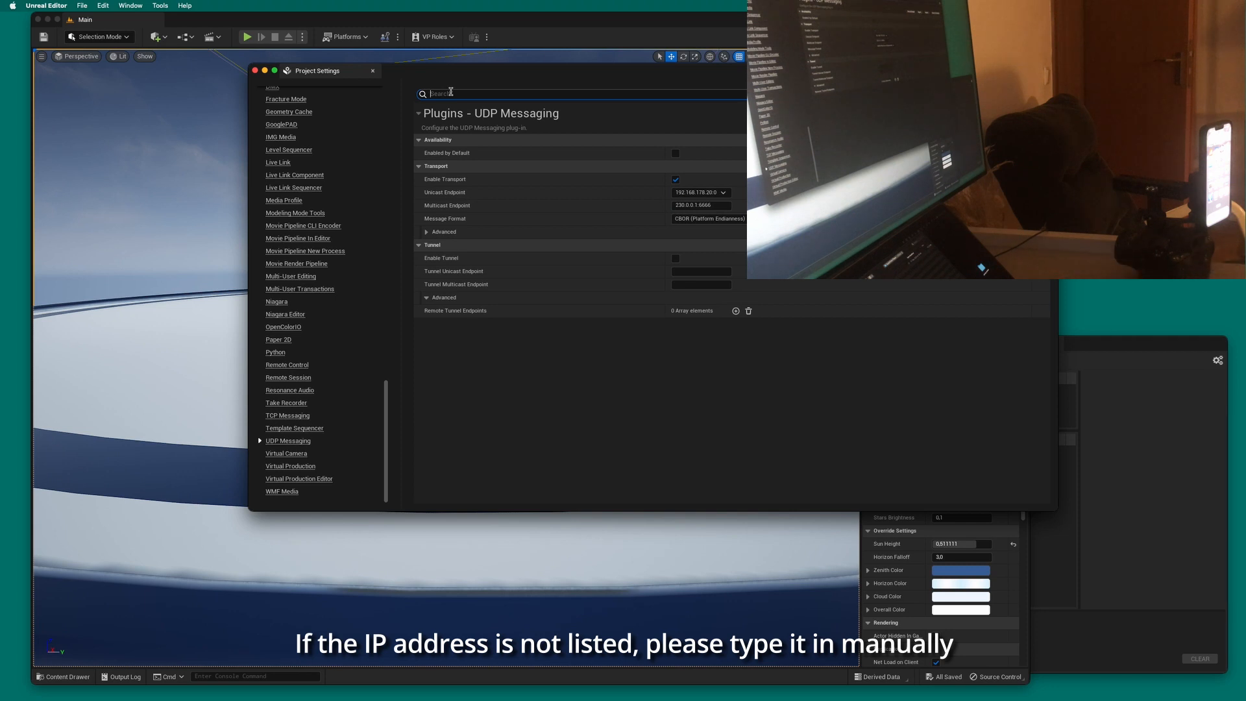
text(frame buf)
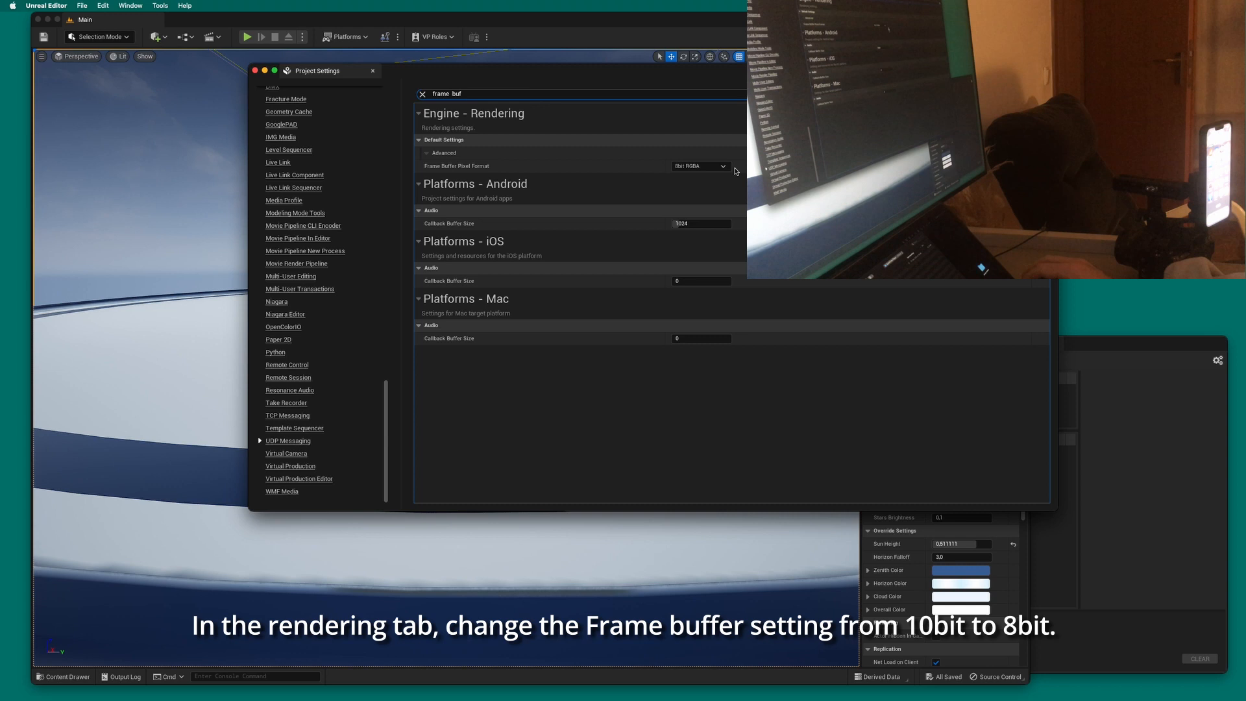
Set Frame Buffer Pixel Format to 8bit RGBA and close Project Settings
click(699, 166)
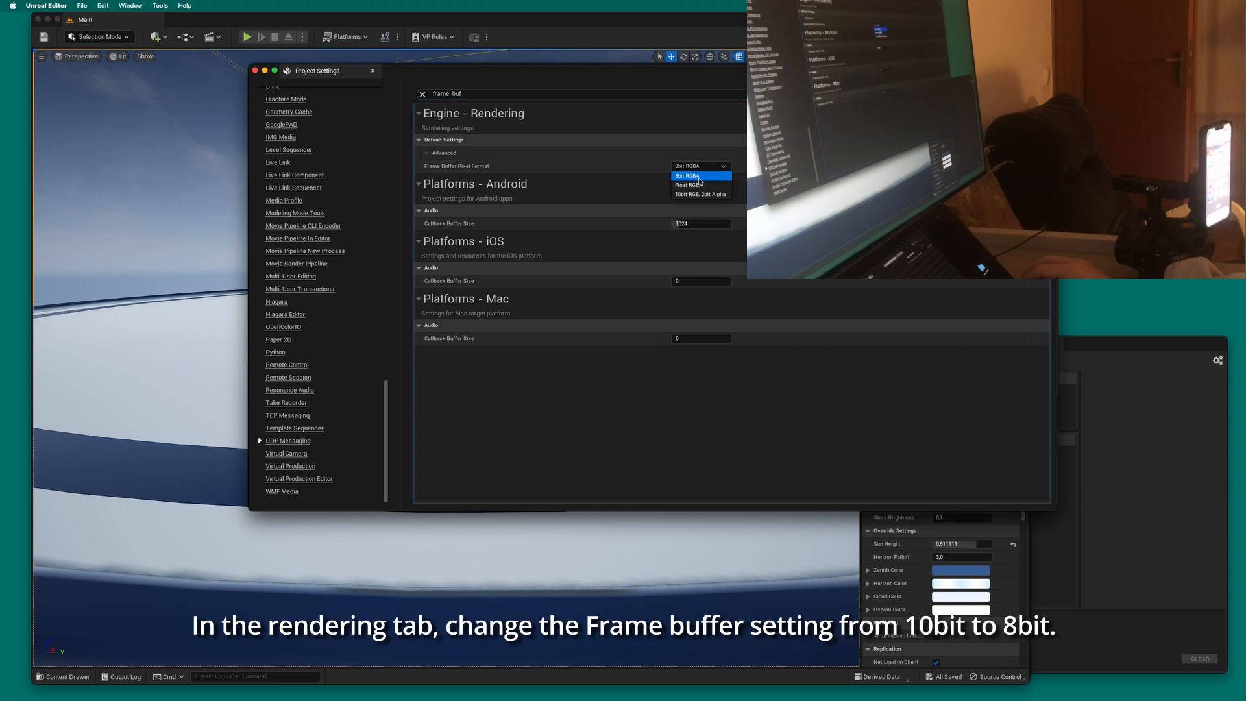
click(685, 175)
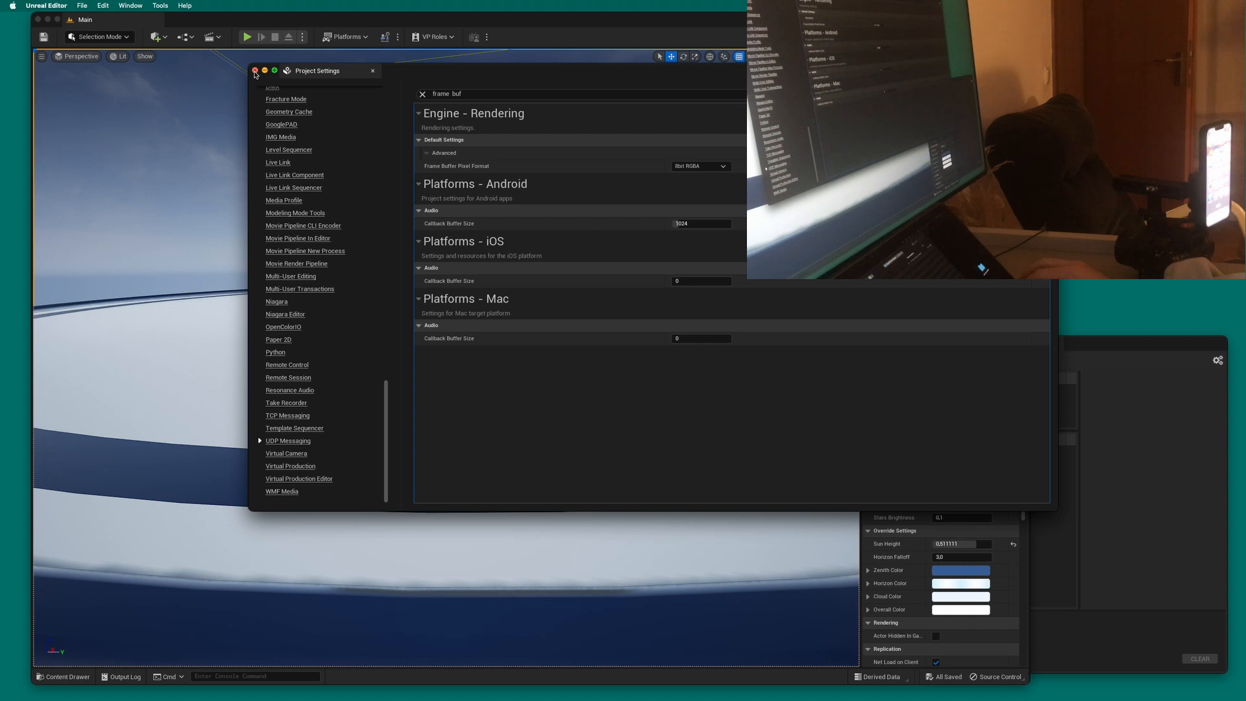
click(255, 70)
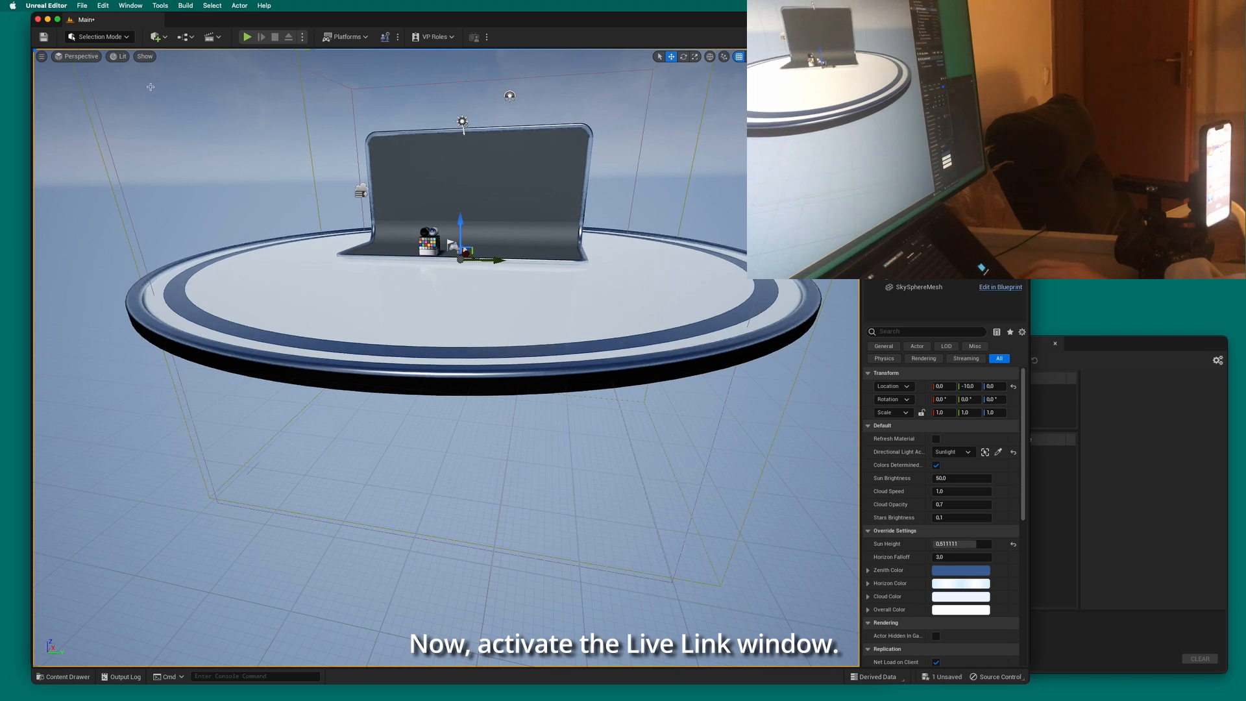
Open Live Link from Window > Virtual Production and move its panel over the viewport
click(129, 5)
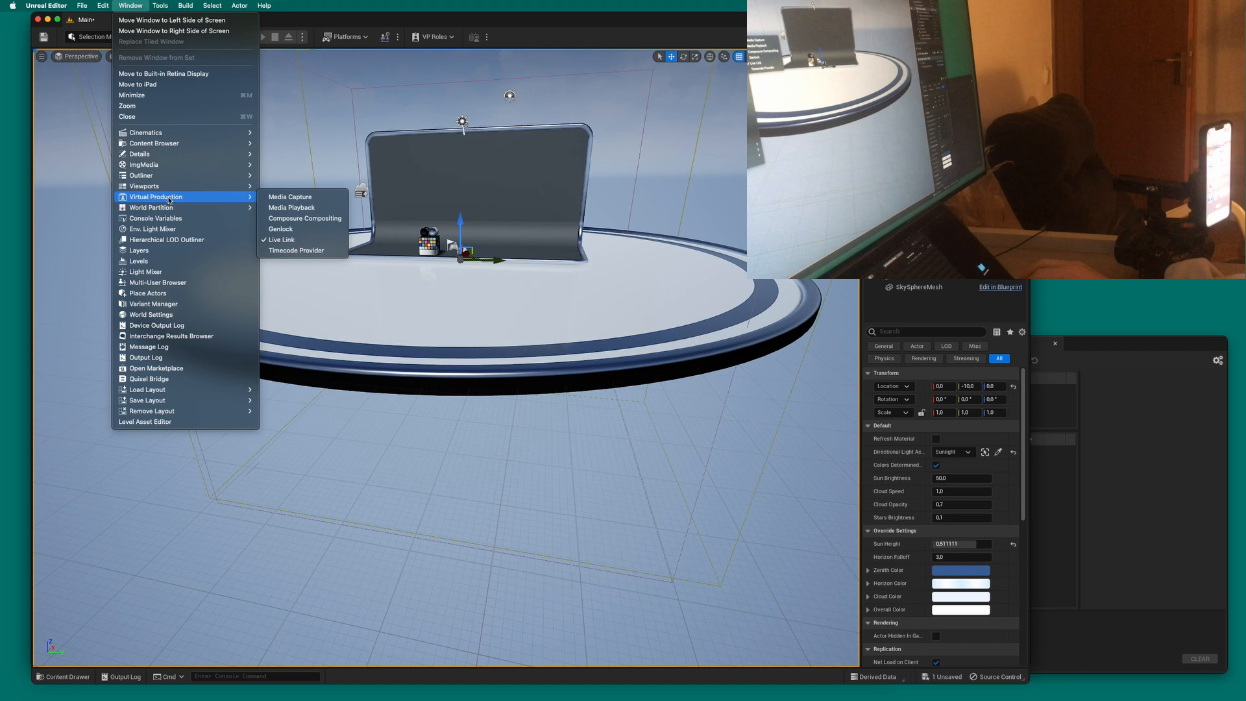
click(280, 240)
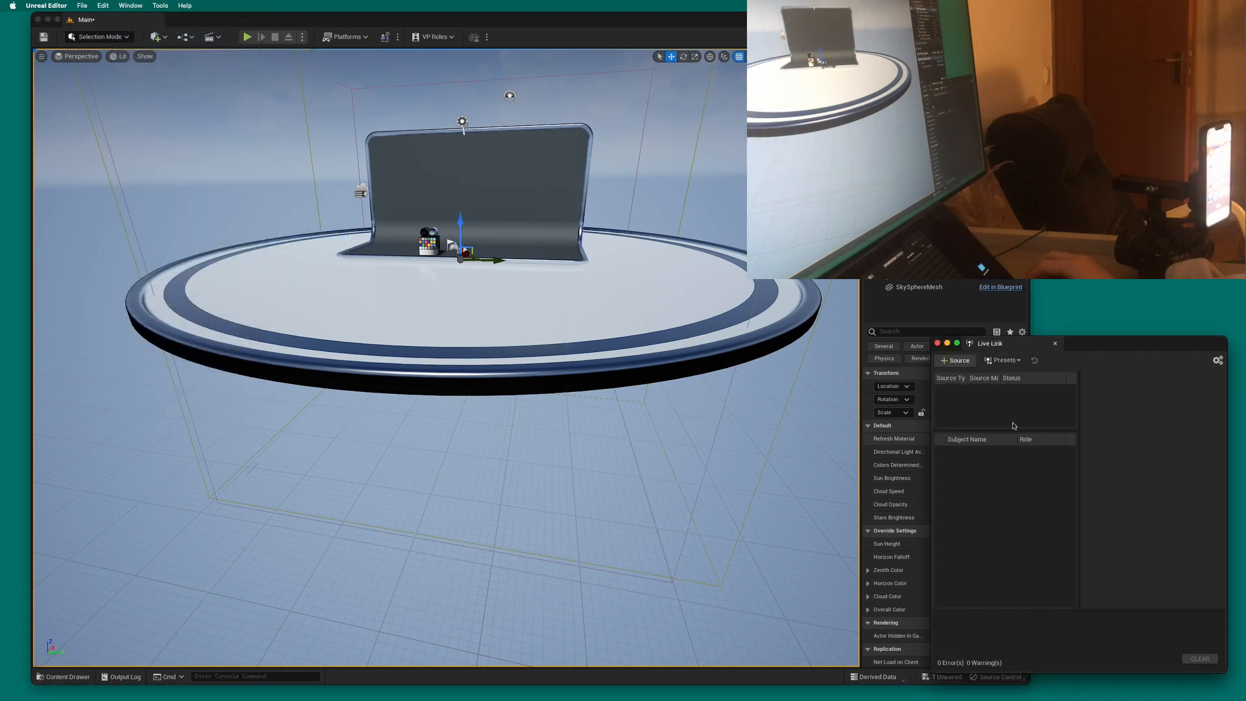
drag(989, 343, 674, 344)
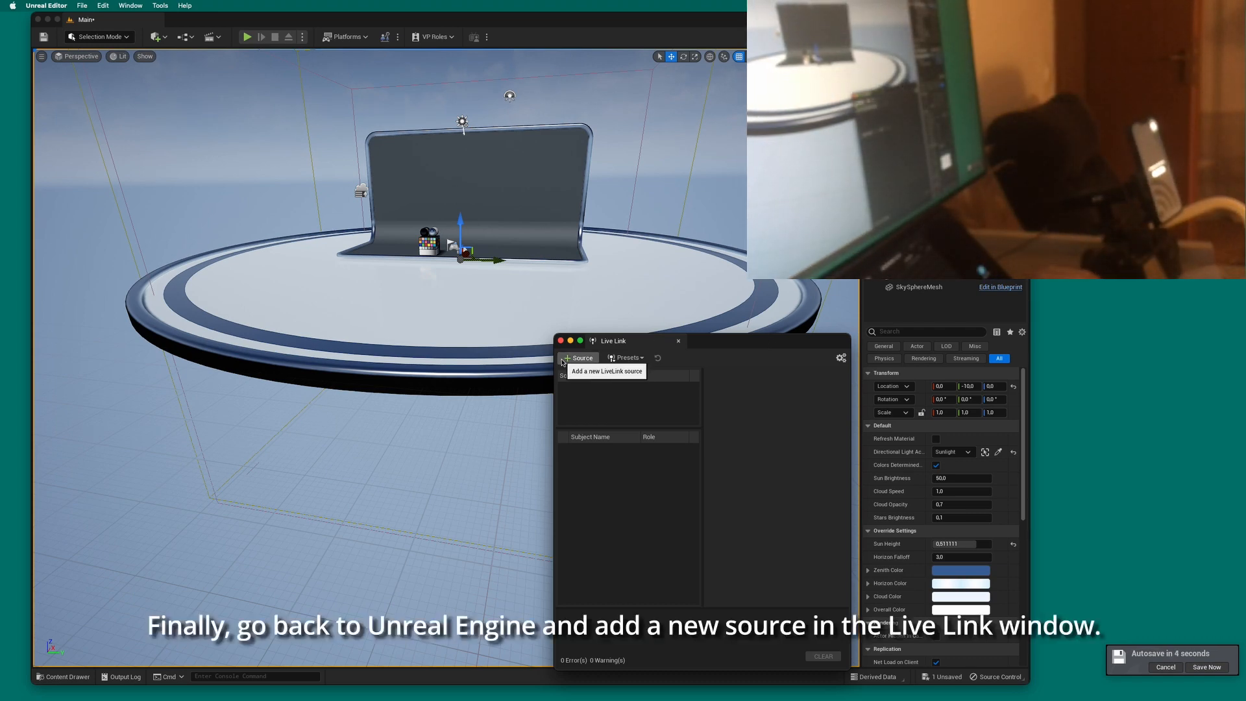
Add the iPhone as a new Live Link source via + Source
click(580, 359)
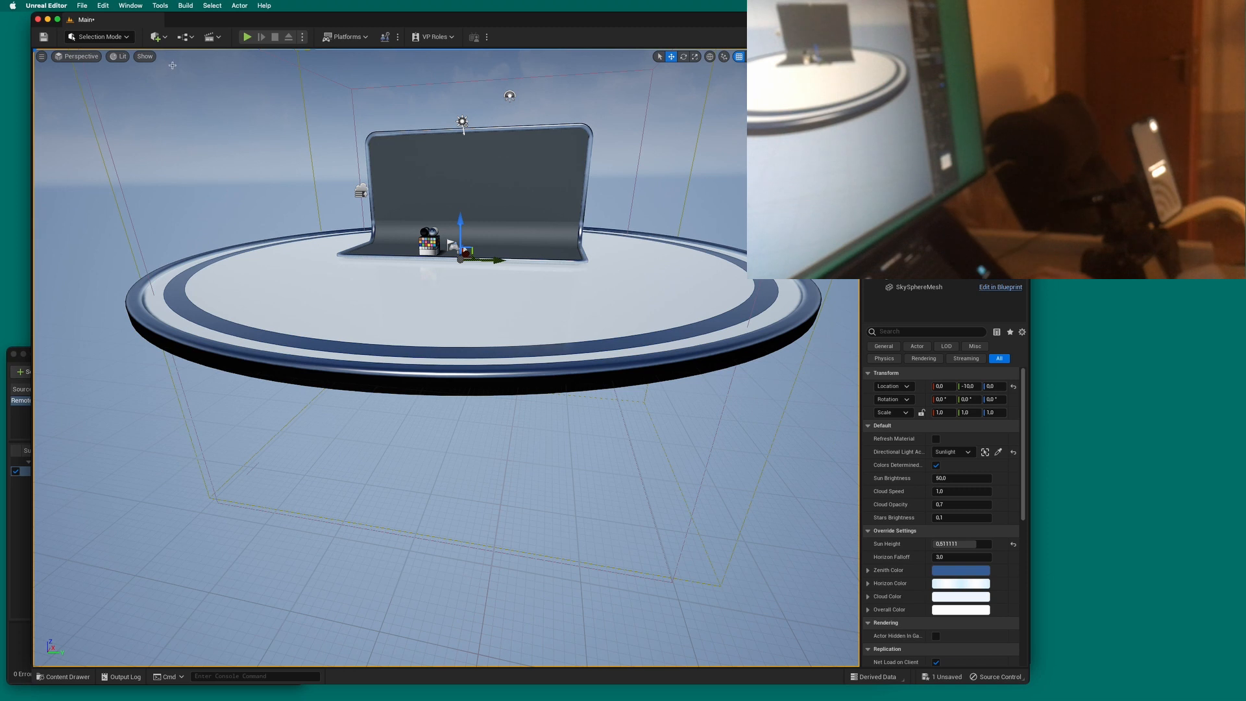
Place a VCam Actor from Quick Add > Virtual Production onto the stage
click(157, 37)
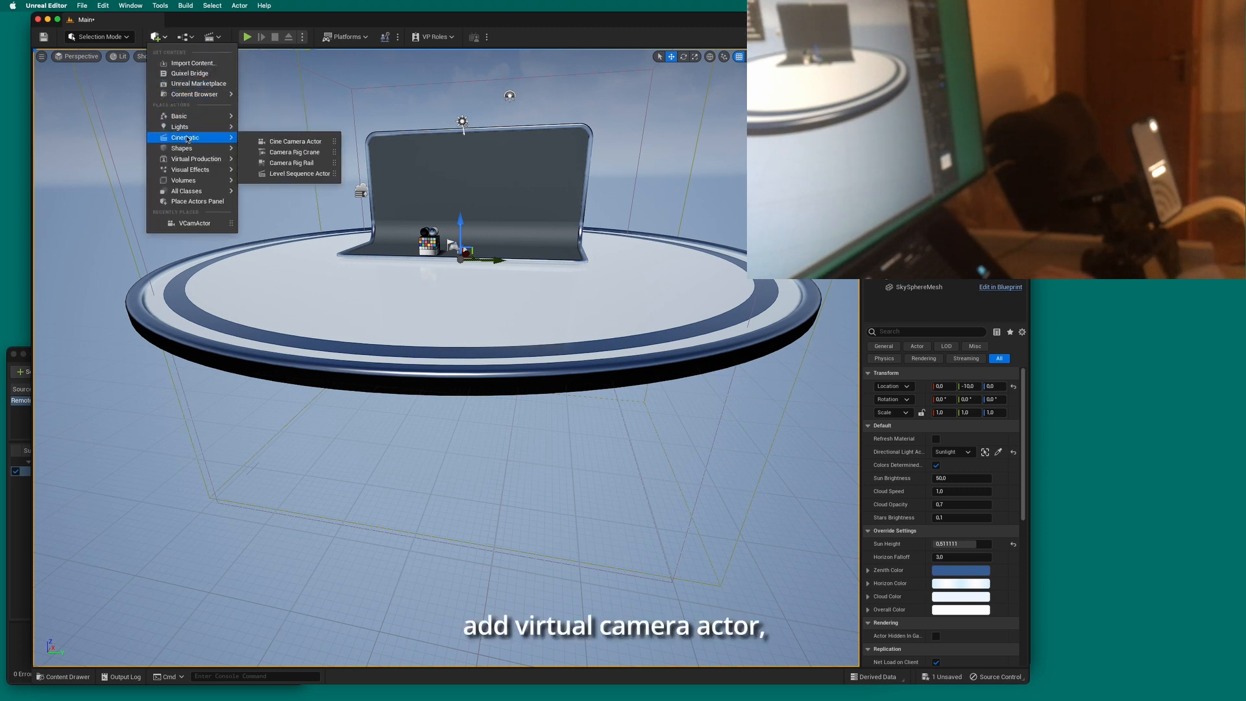
mouse_move(196, 158)
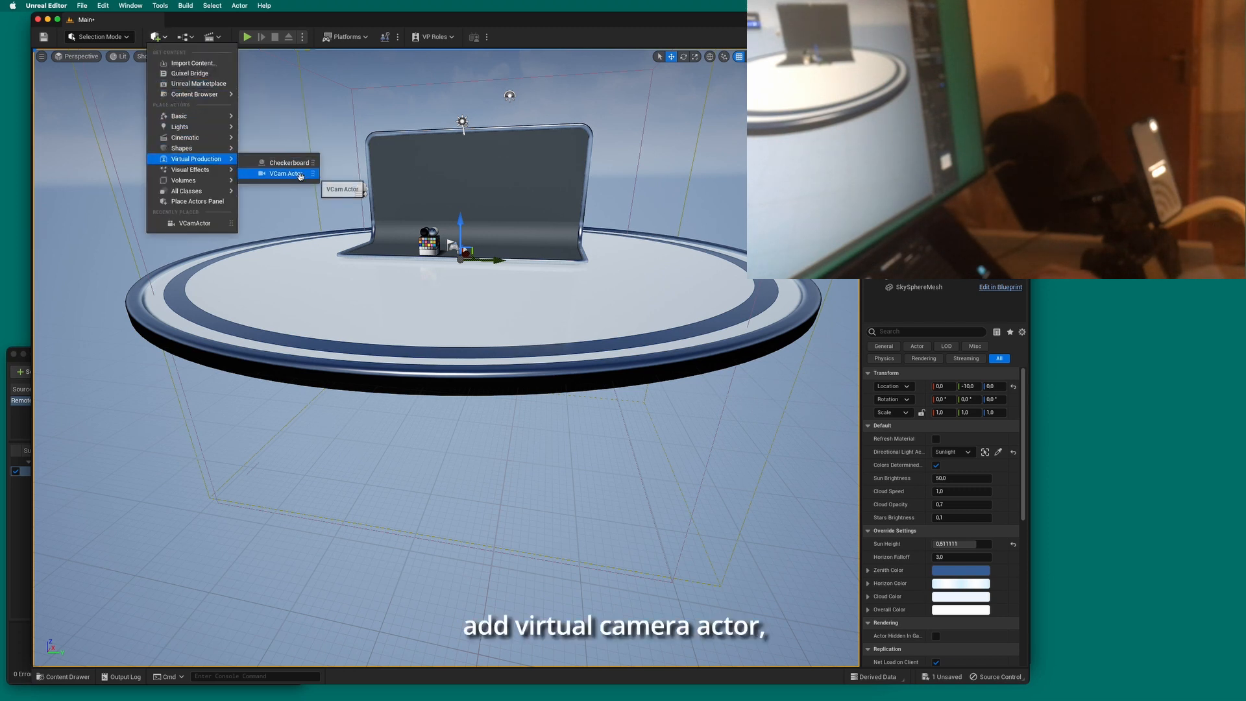
click(284, 172)
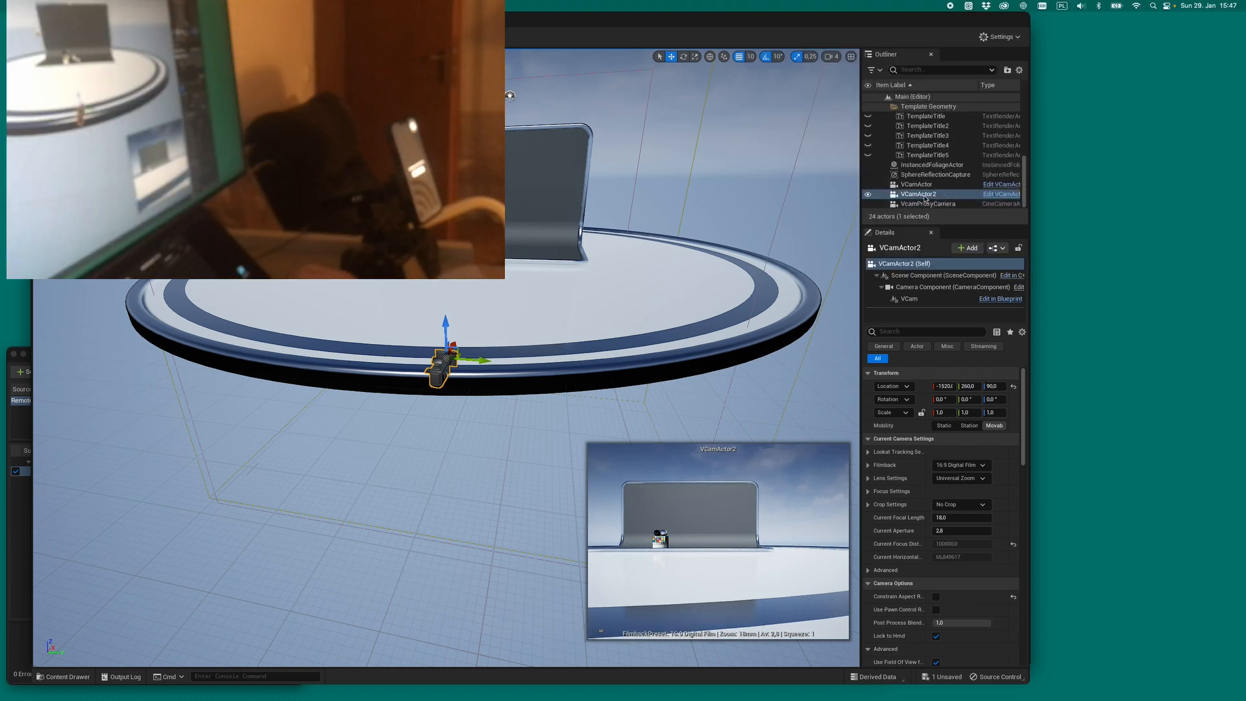
On the VCam component, set Live Link Subject to CameraTransform and tick Enabled
click(919, 194)
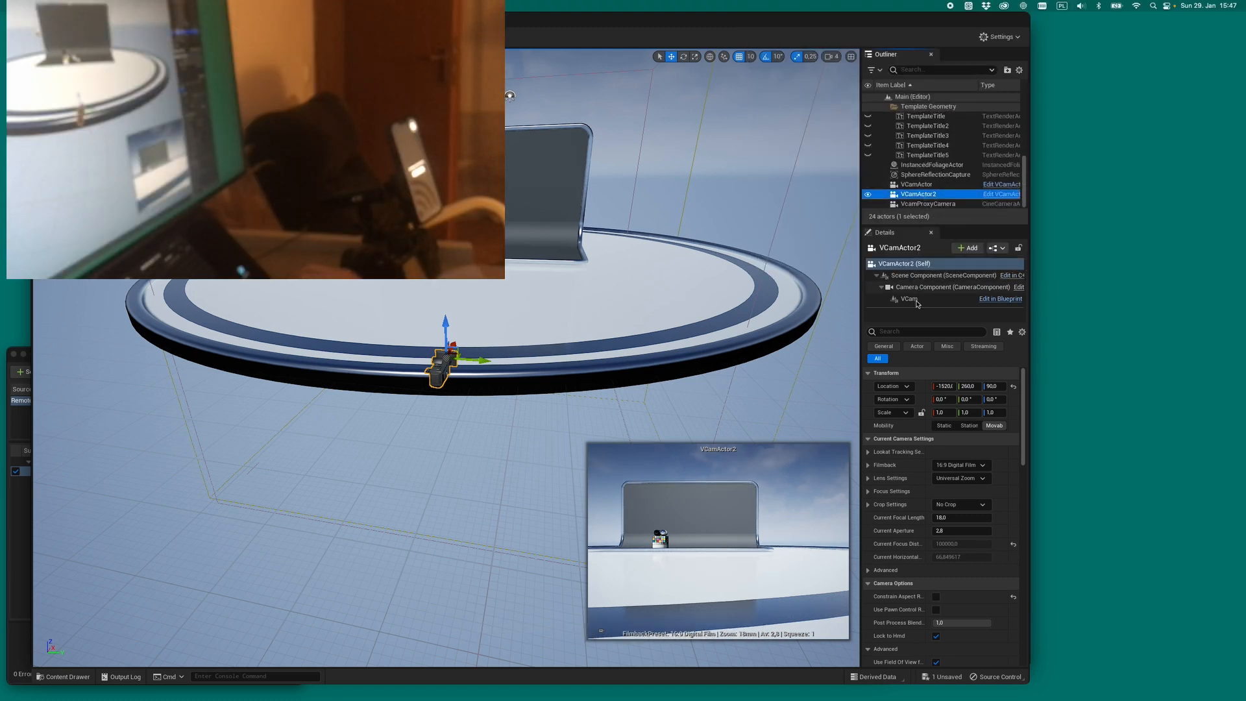
click(909, 298)
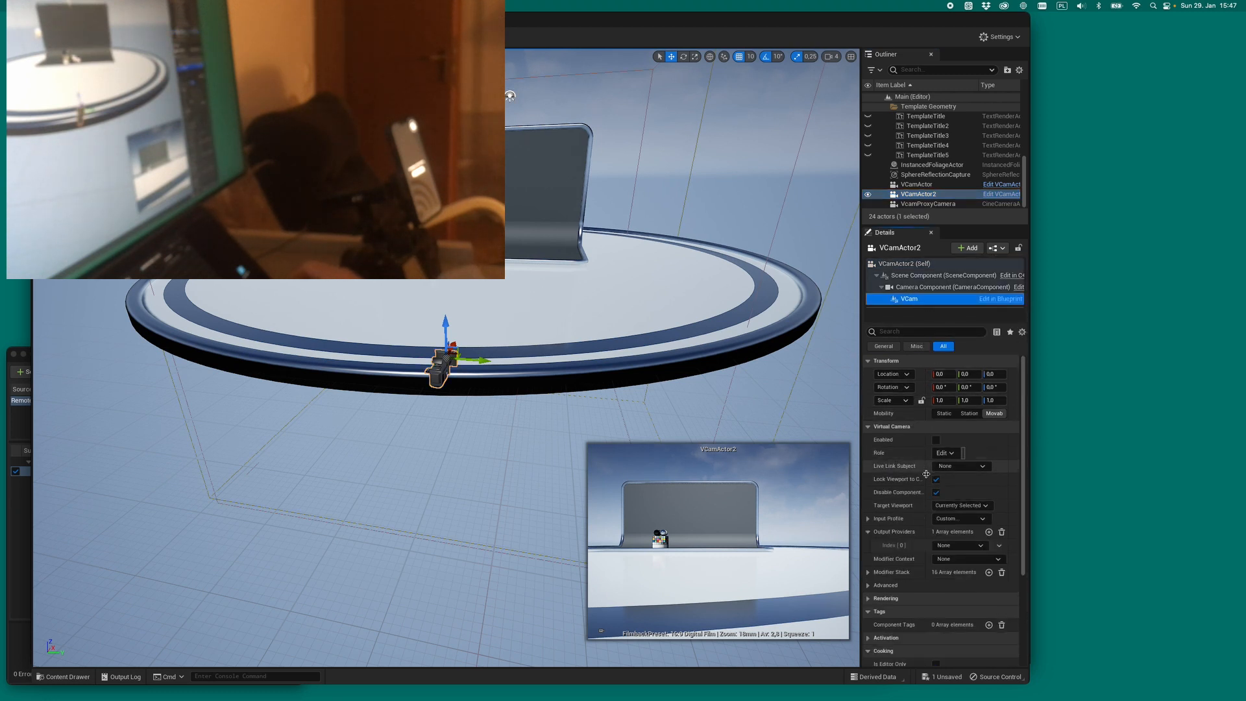
scroll(down, 3)
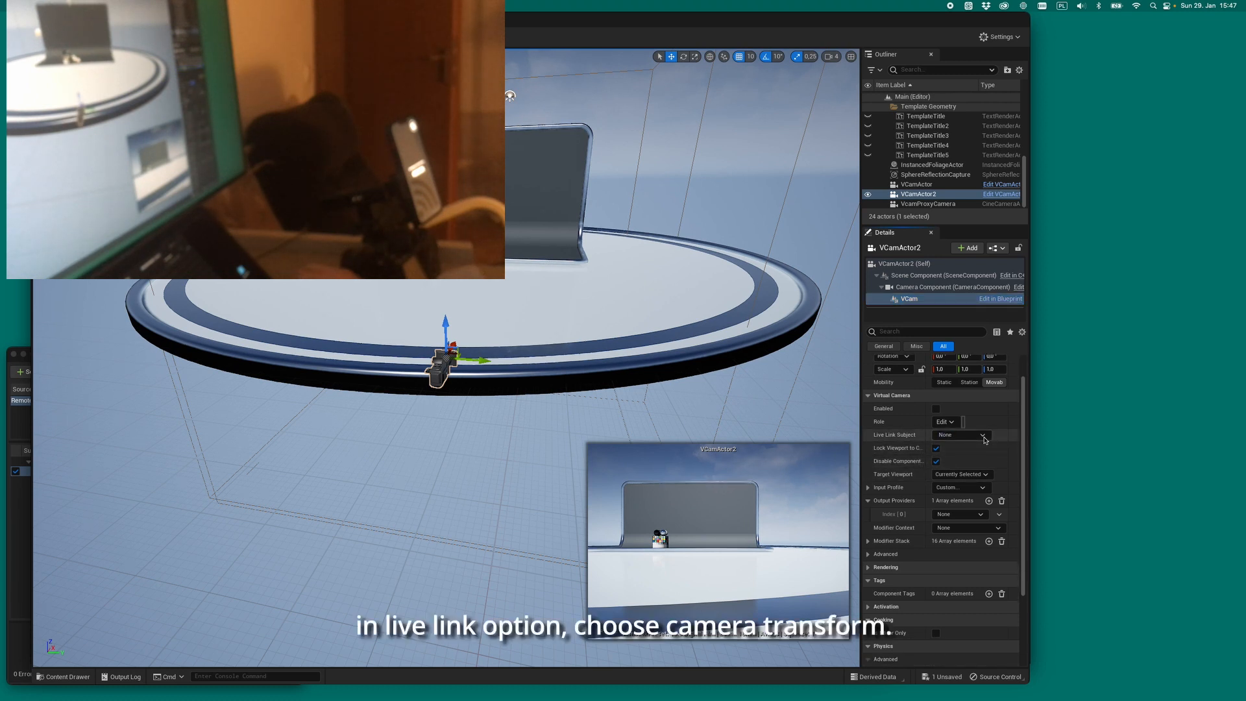
click(984, 435)
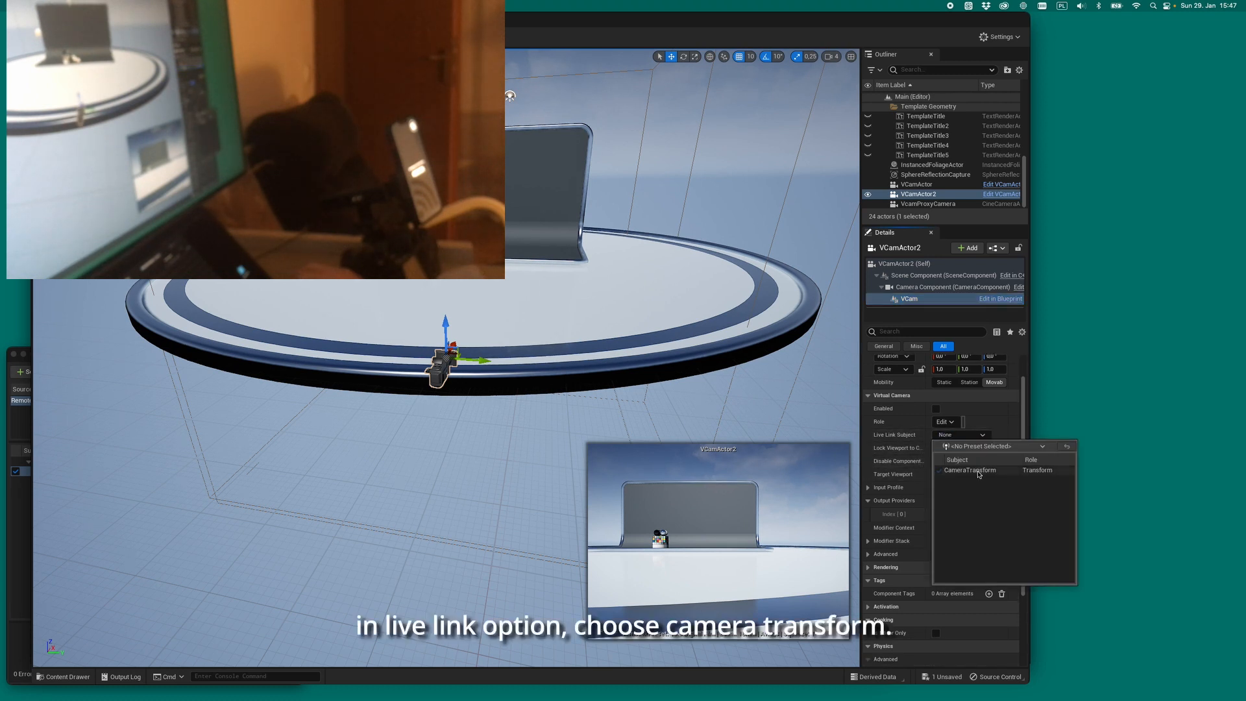
click(970, 470)
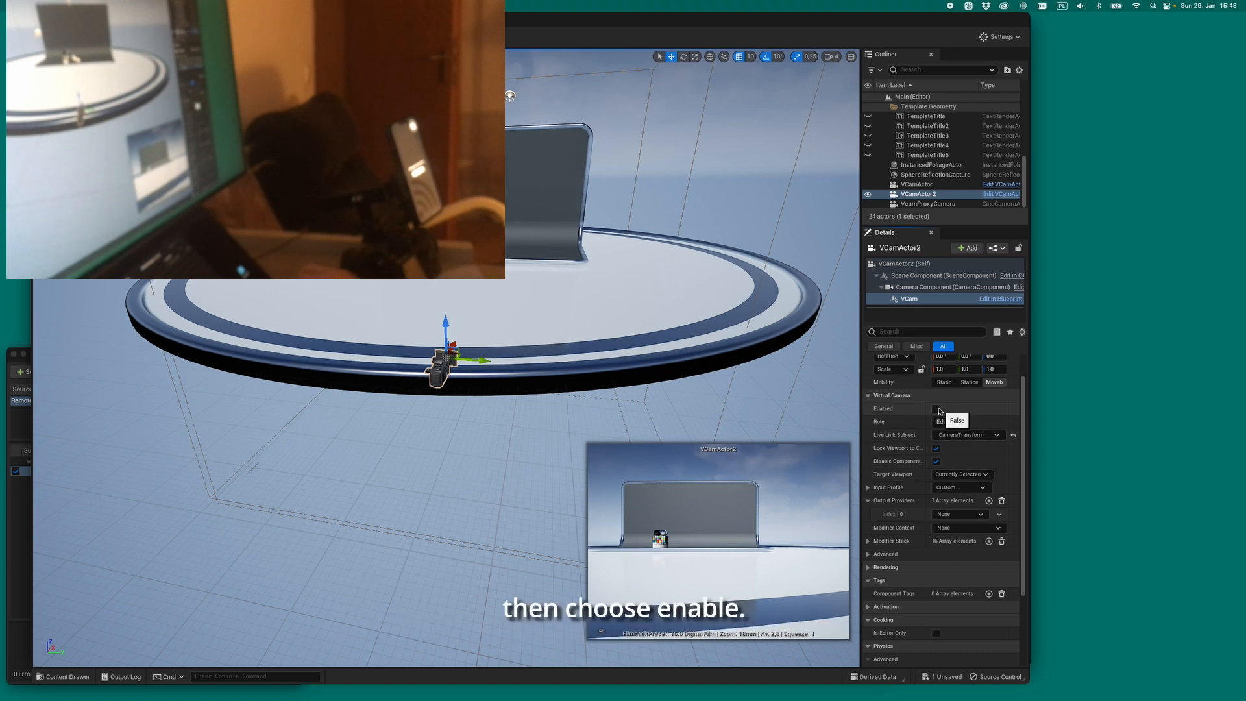
click(936, 409)
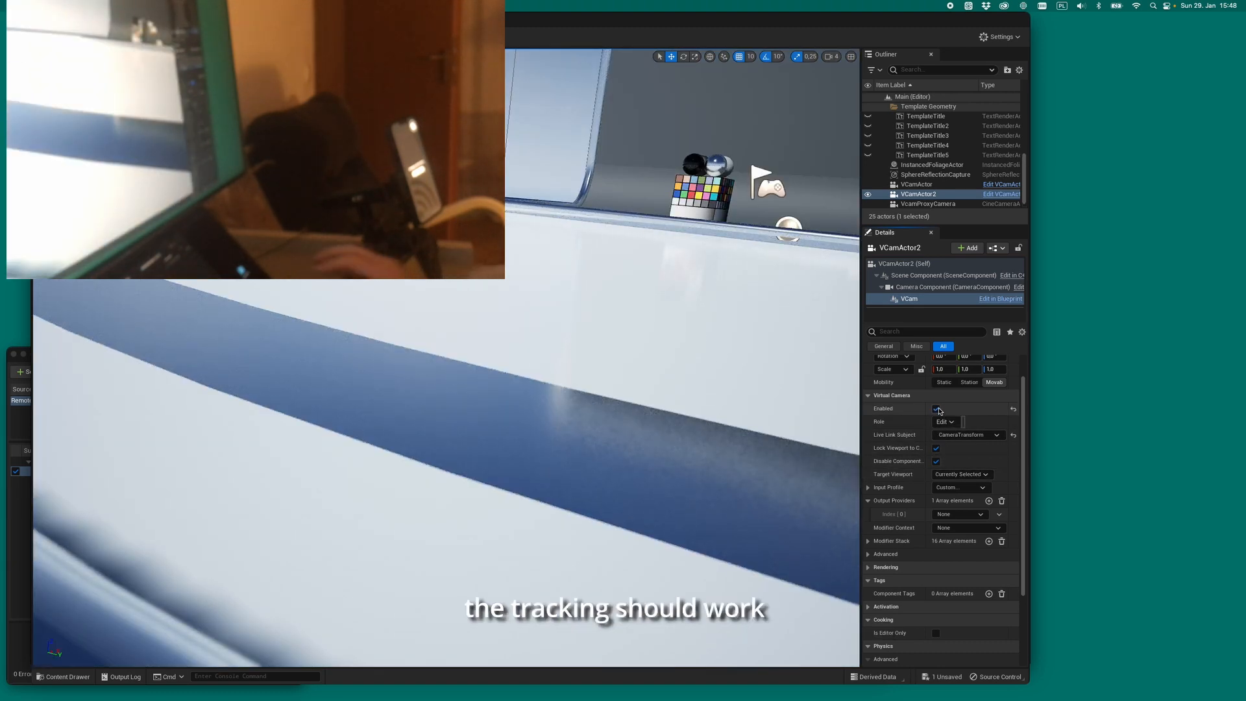